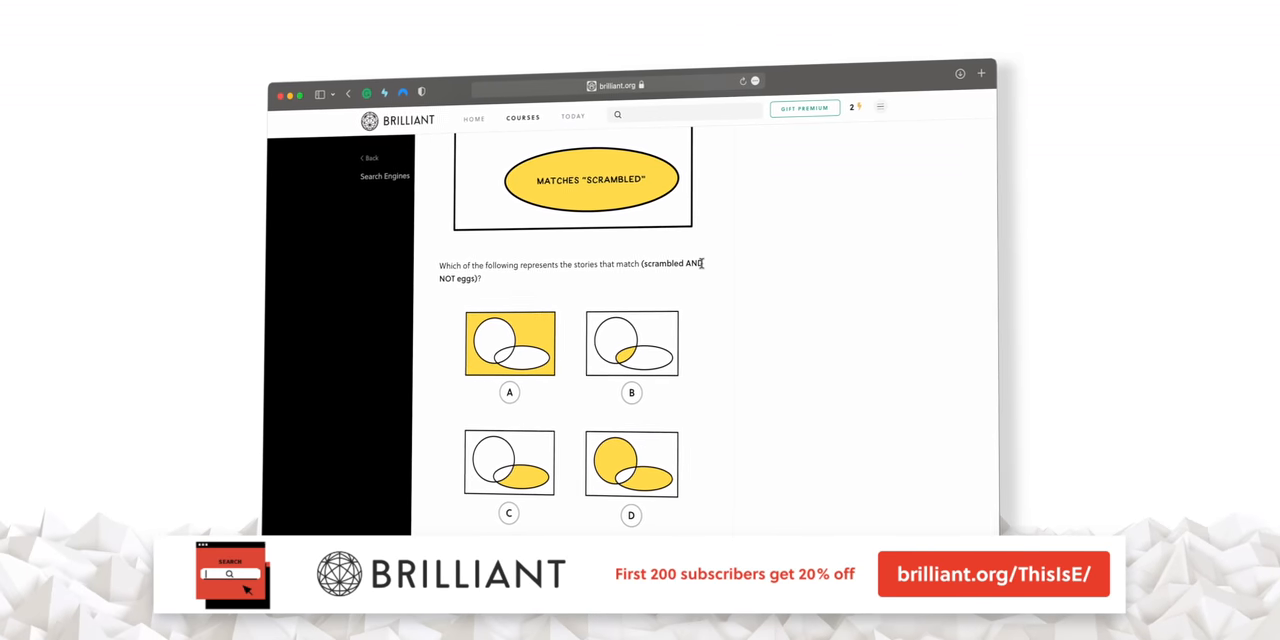
Choose the Venn diagram for 'scrambled AND NOT eggs', submit it as correct and continue.
click(780, 276)
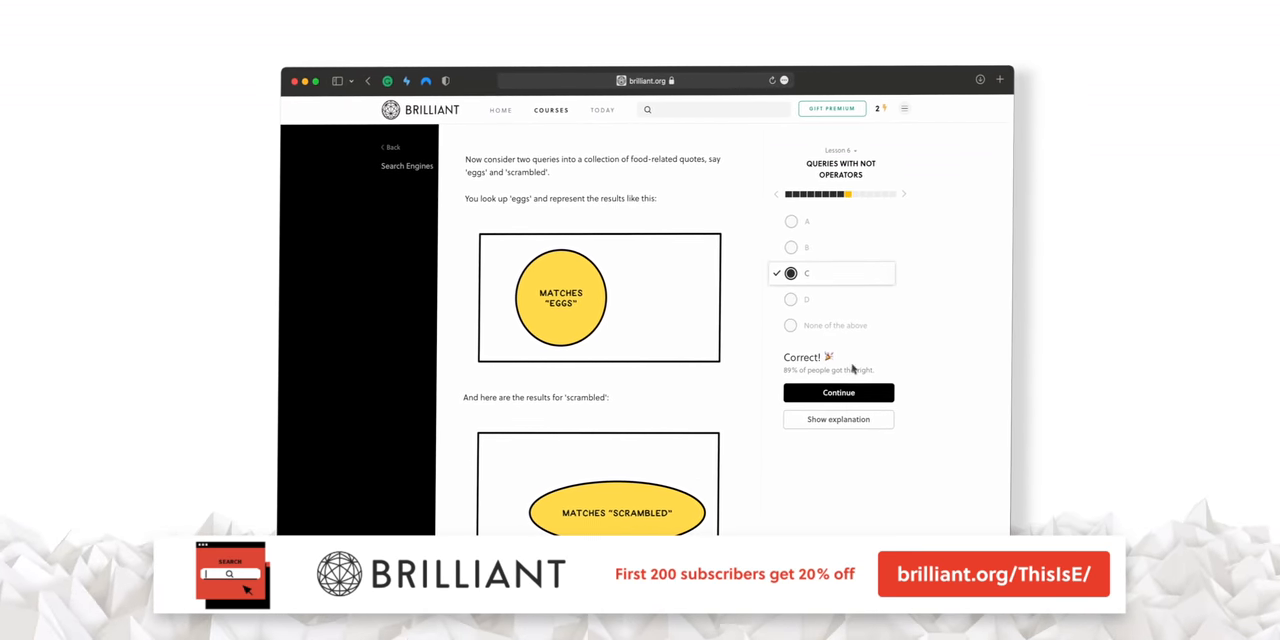
click(838, 392)
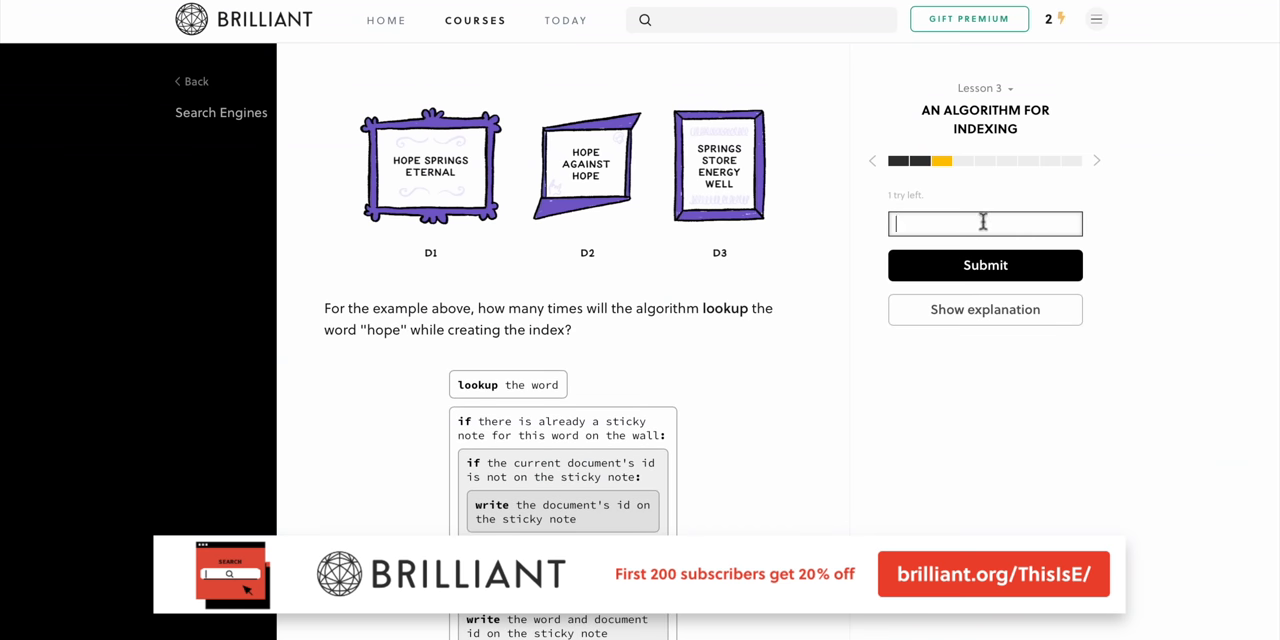
Answer 3 for the number of lookups of 'hope' in the indexing question and submit.
text(3)
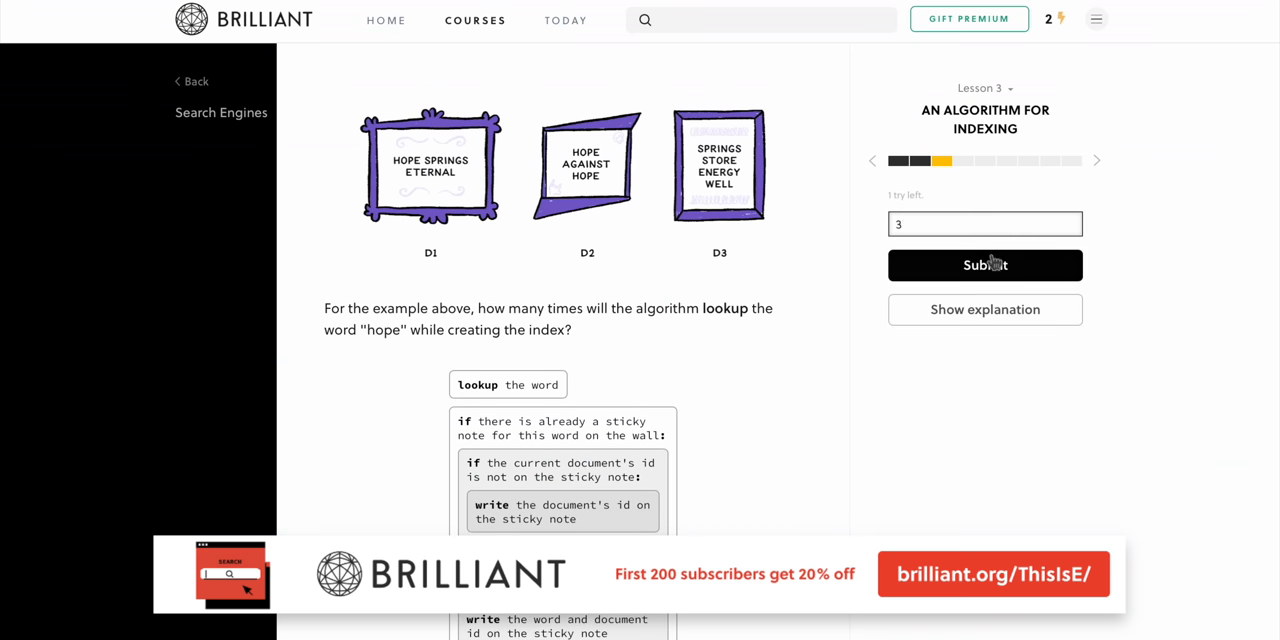
click(984, 264)
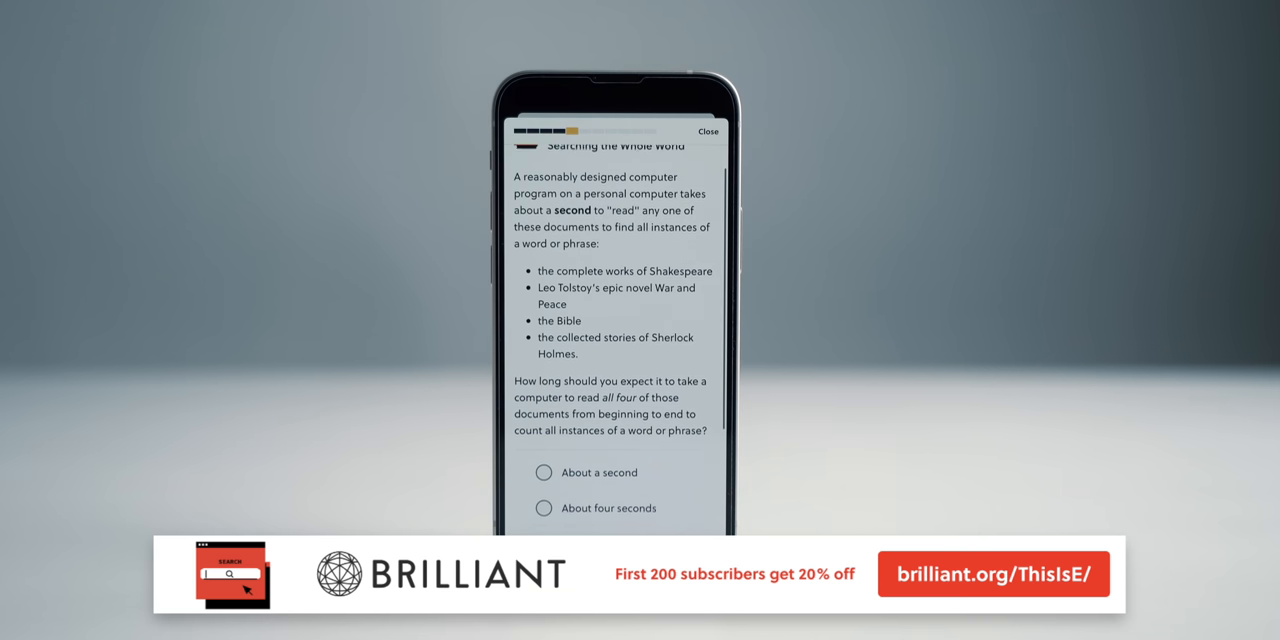
Tick the two Sherlock stories matching 'gloria', submit them and continue.
click(544, 360)
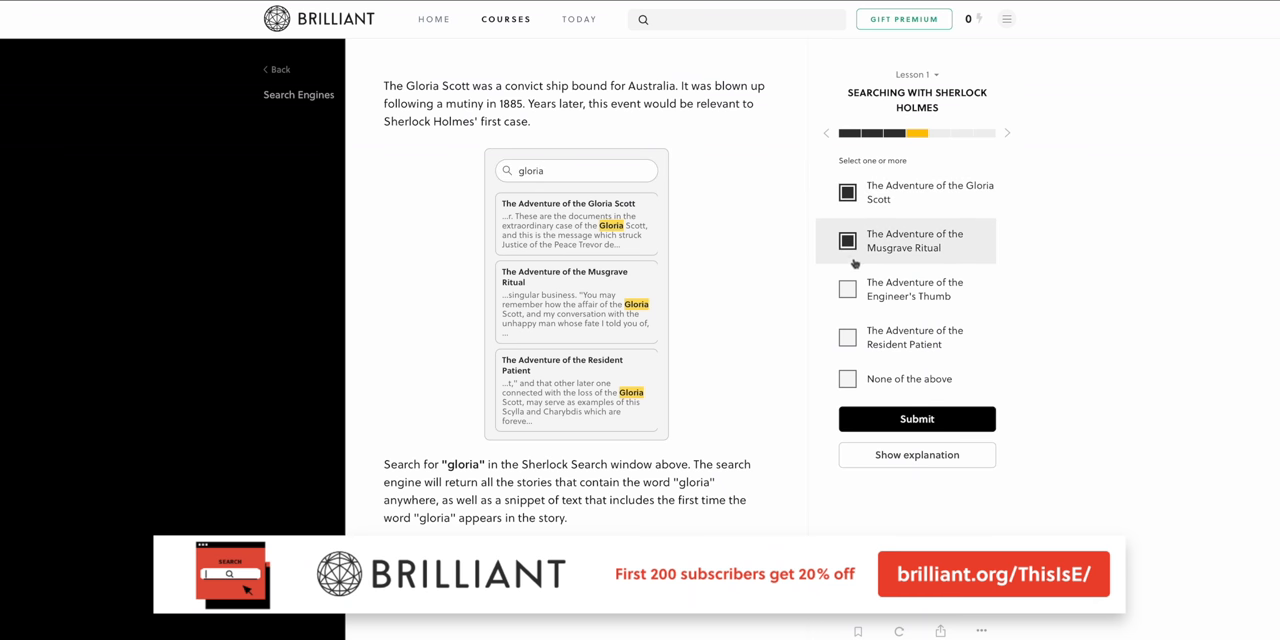
click(916, 418)
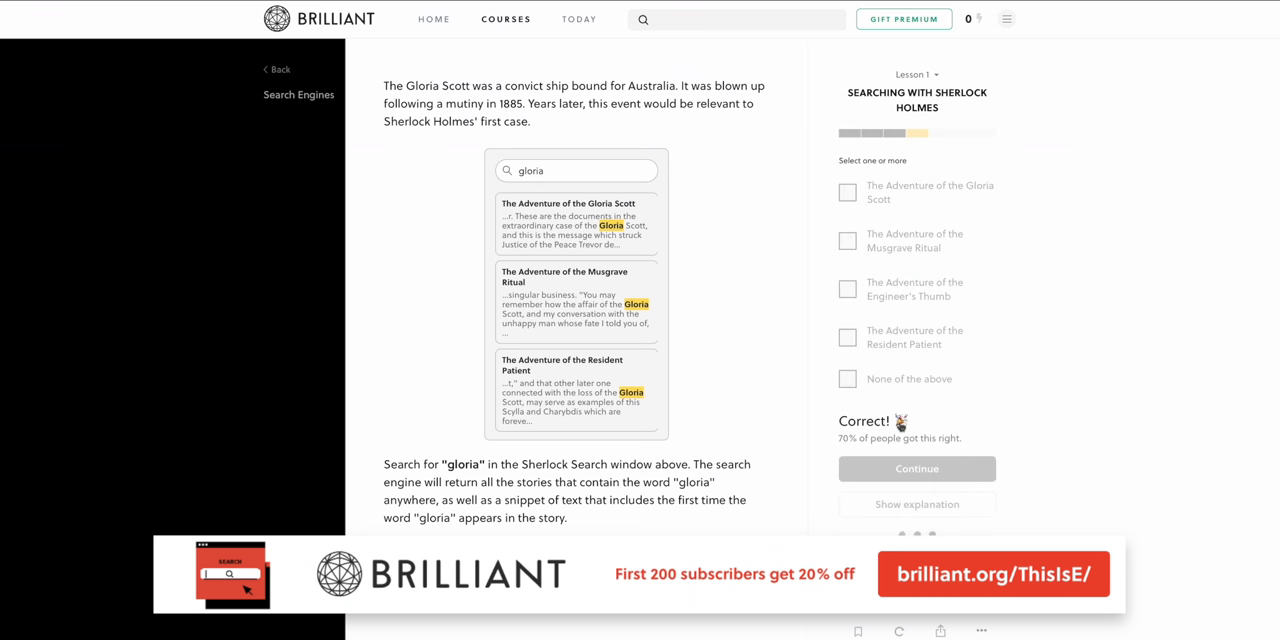
click(916, 468)
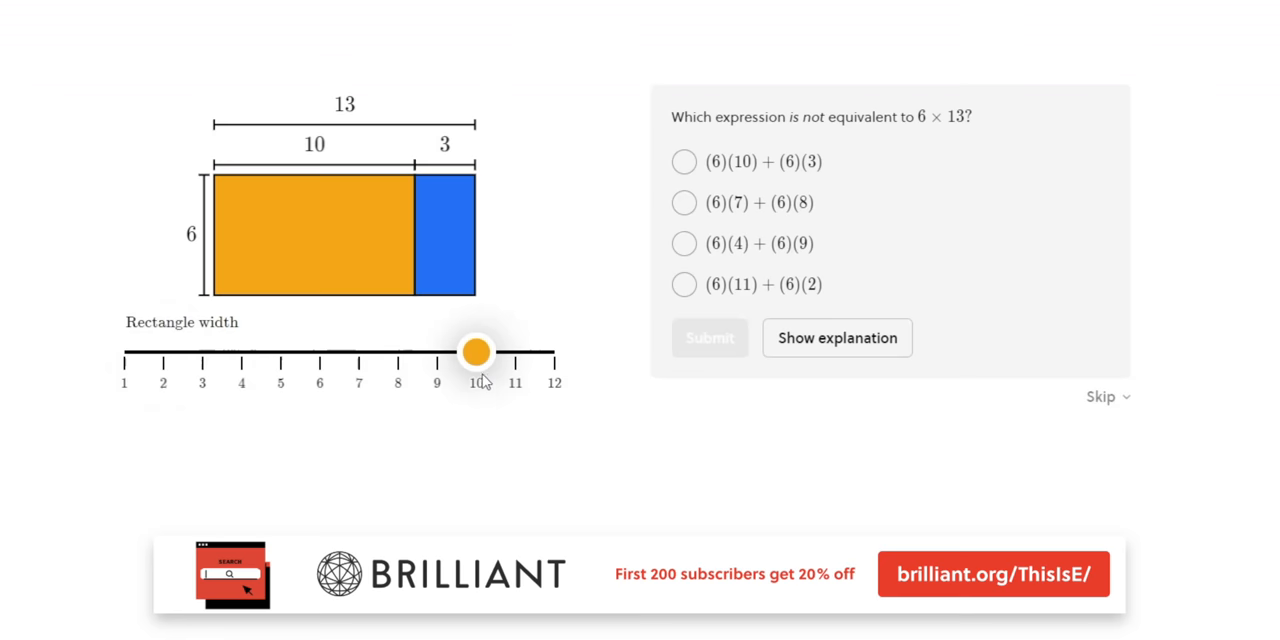
Drag the rectangle width slider to split the 13-wide rectangle into 7 and 6.
drag(476, 352, 360, 352)
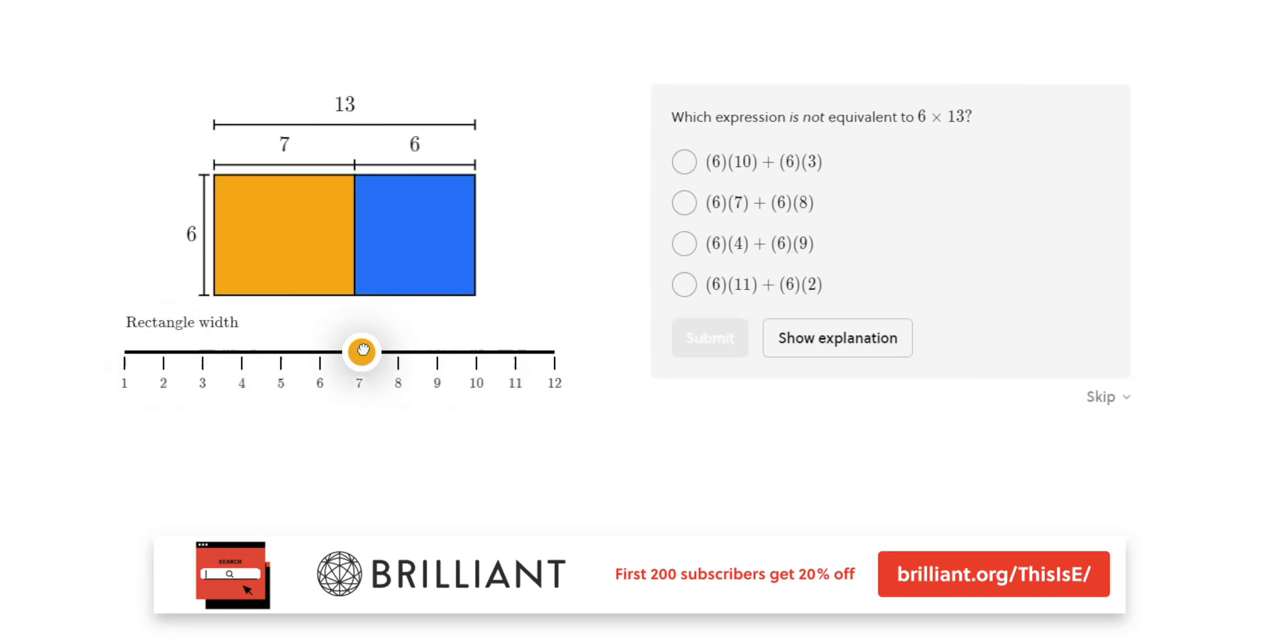